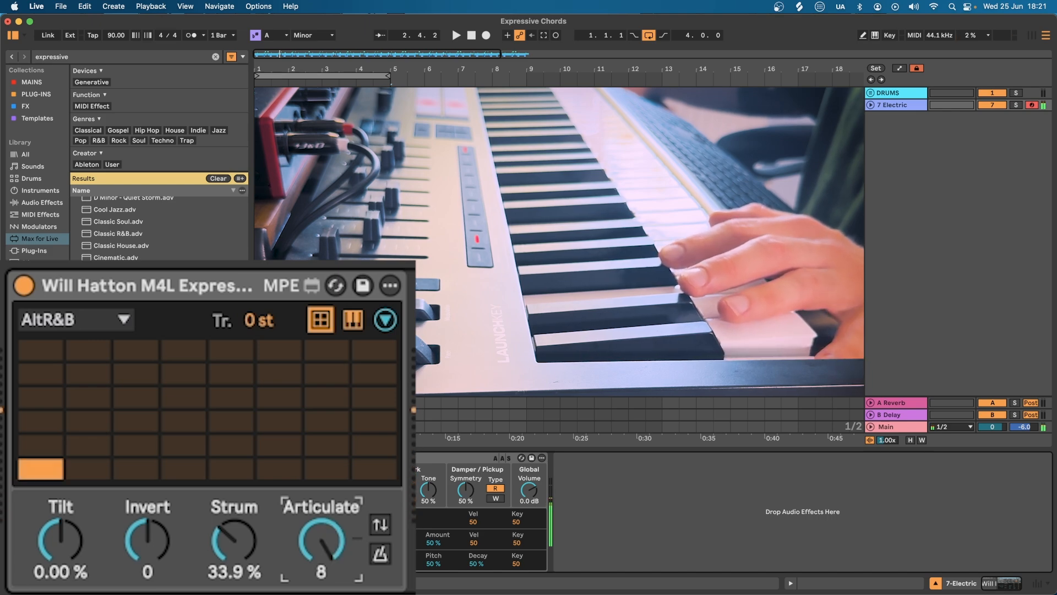
Step: Expand the Expressive Chords device to show its modulation matrix and import panel
click(118, 341)
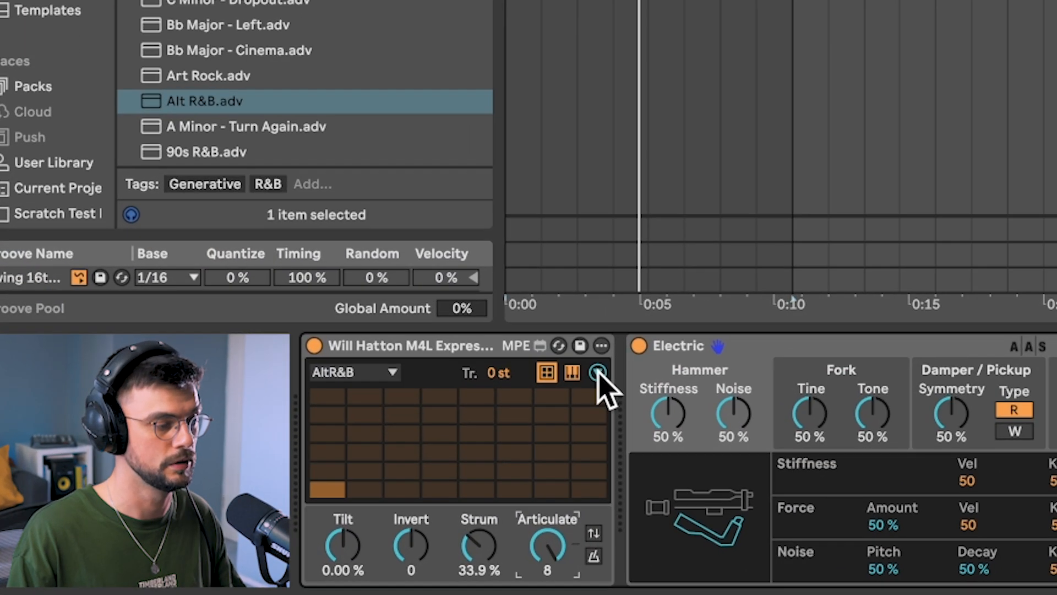
click(596, 375)
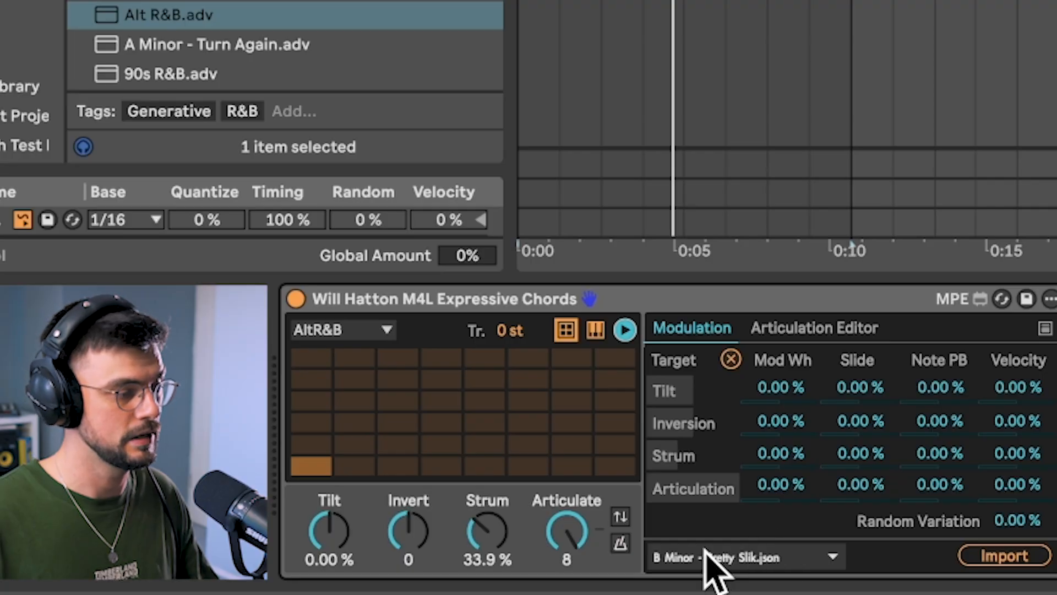
mouse_move(661, 493)
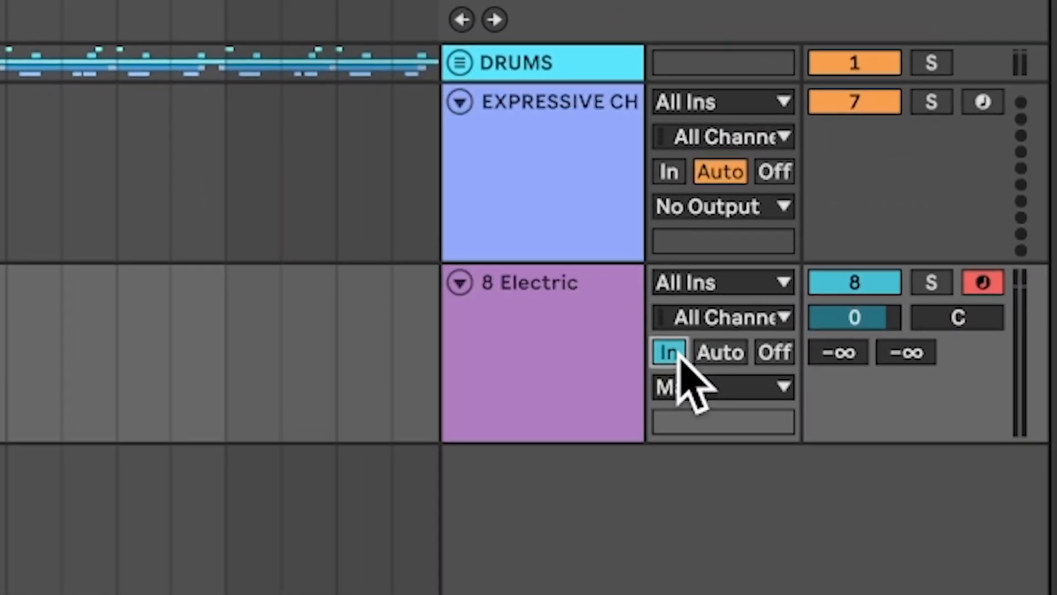
Step: Route the Electric track's MIDI From to the EXPRESSIVE CHORDS track
click(722, 282)
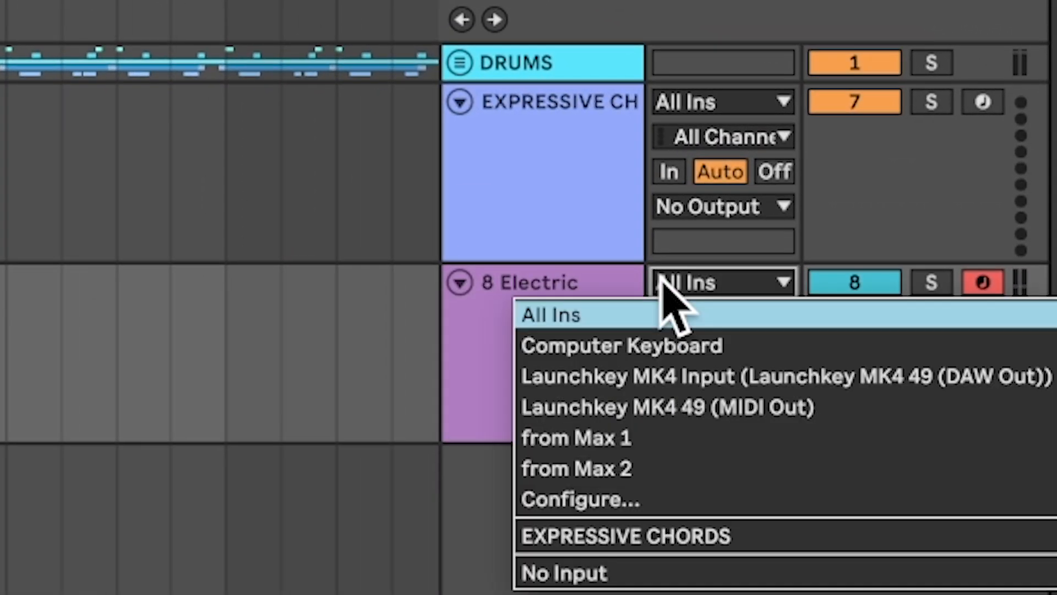
mouse_move(702, 536)
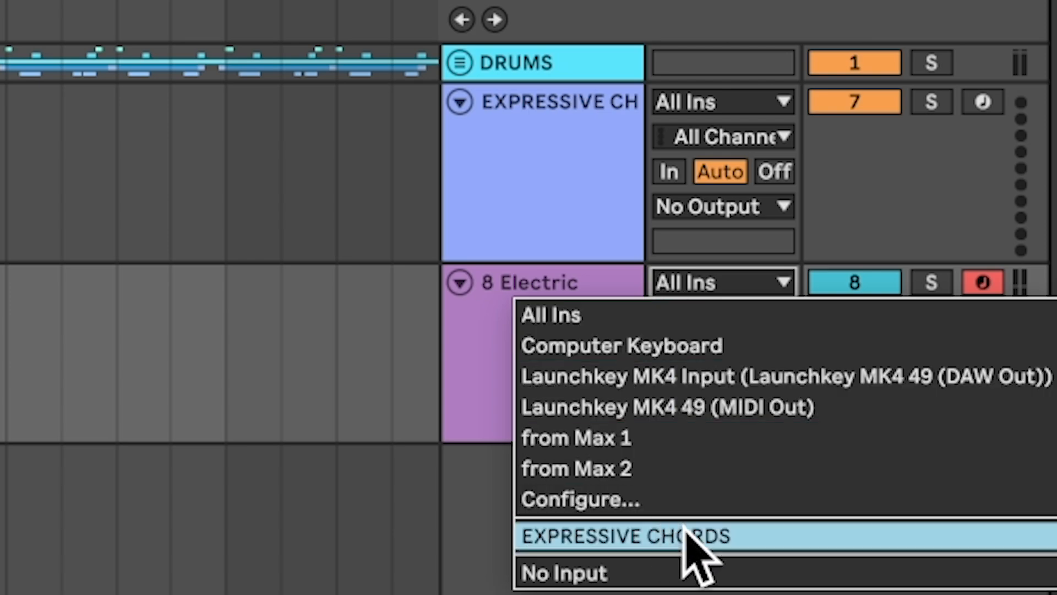
click(620, 537)
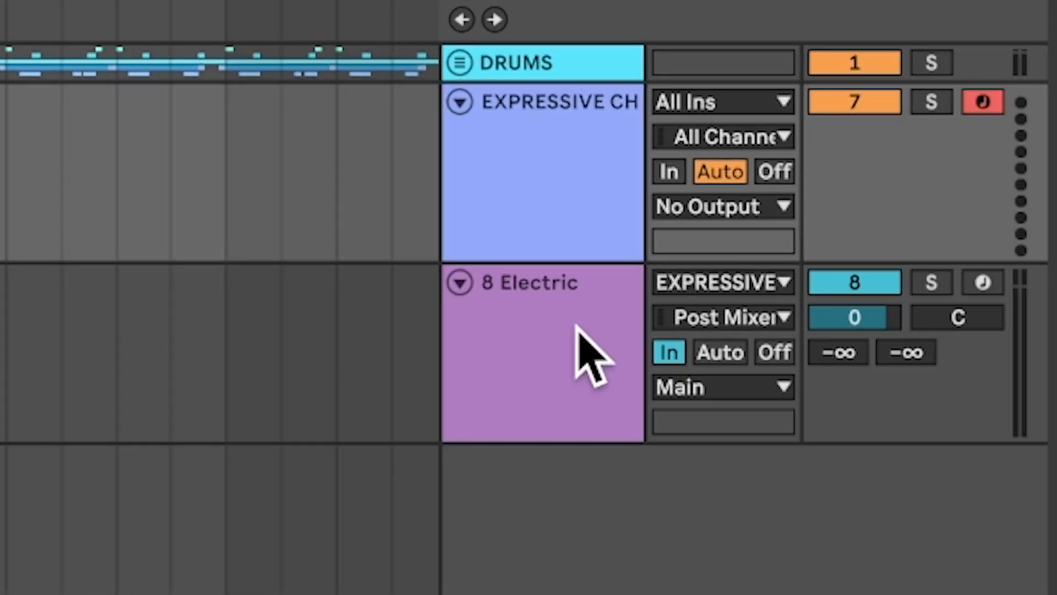
mouse_move(627, 344)
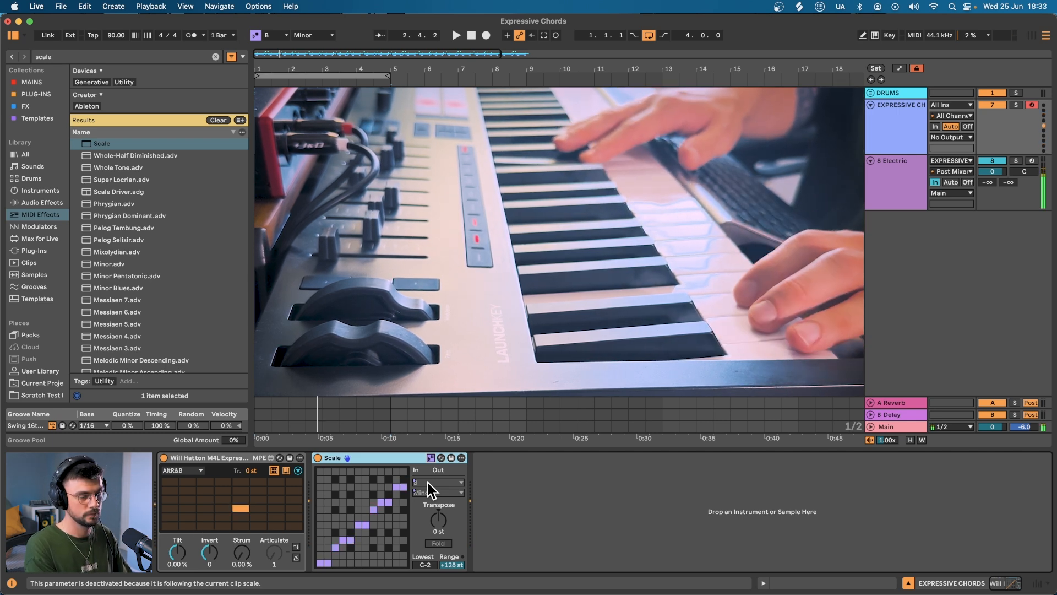
Step: Record the chord output into a clip on the Electric track and view its notes
click(510, 30)
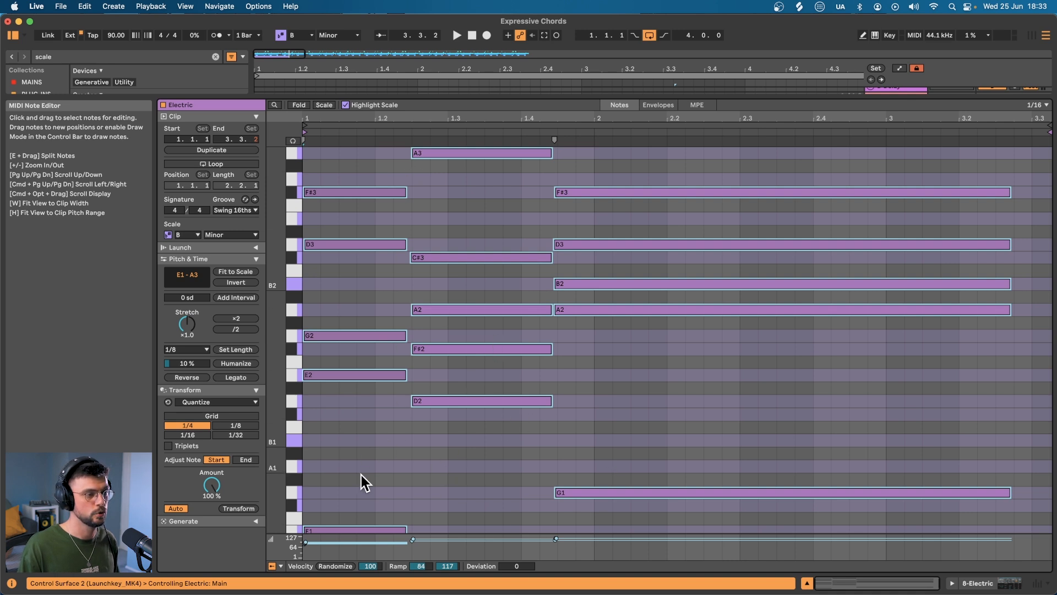
mouse_move(281, 232)
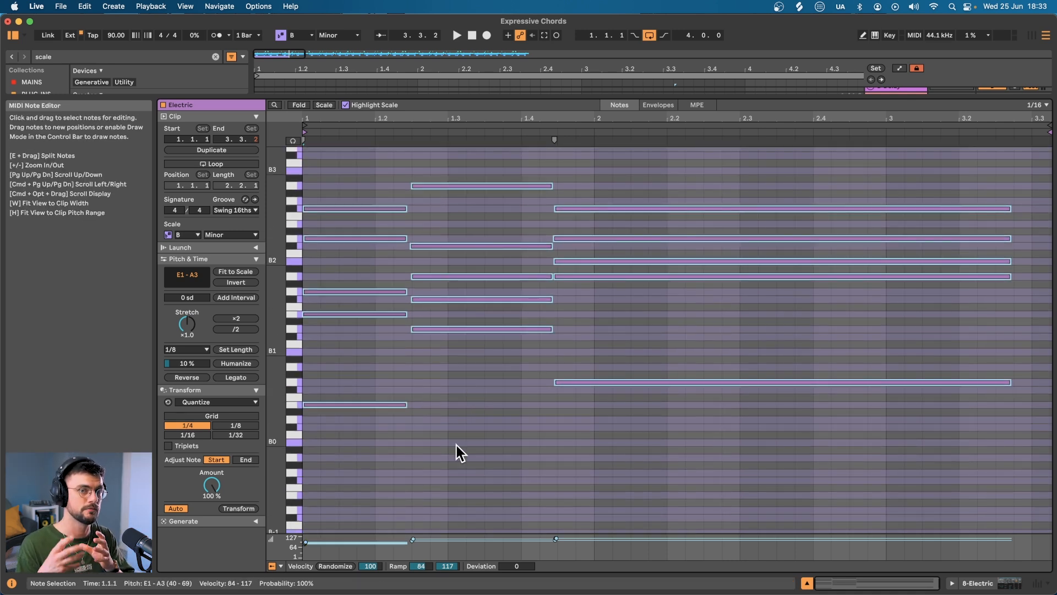
mouse_move(340, 451)
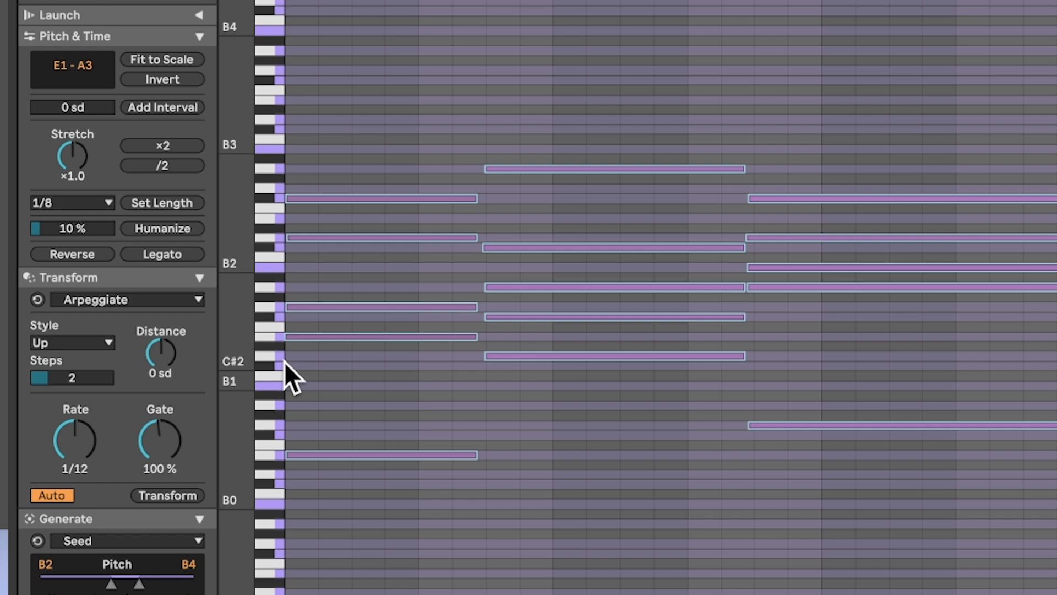
click(166, 494)
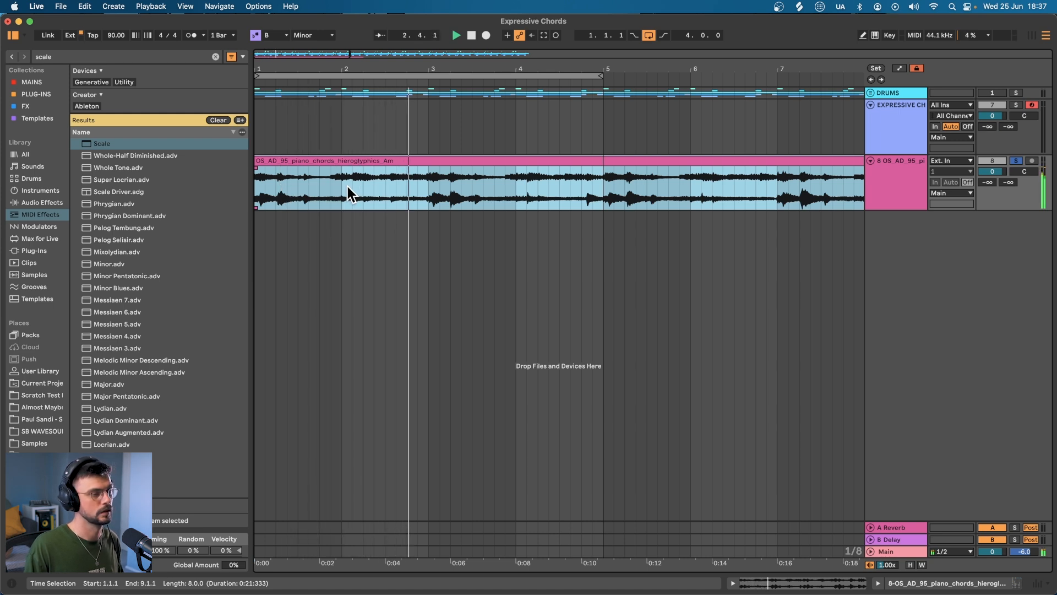
Step: Bring up the clip actions for the piano chords audio loop to convert its harmony
right_click(385, 169)
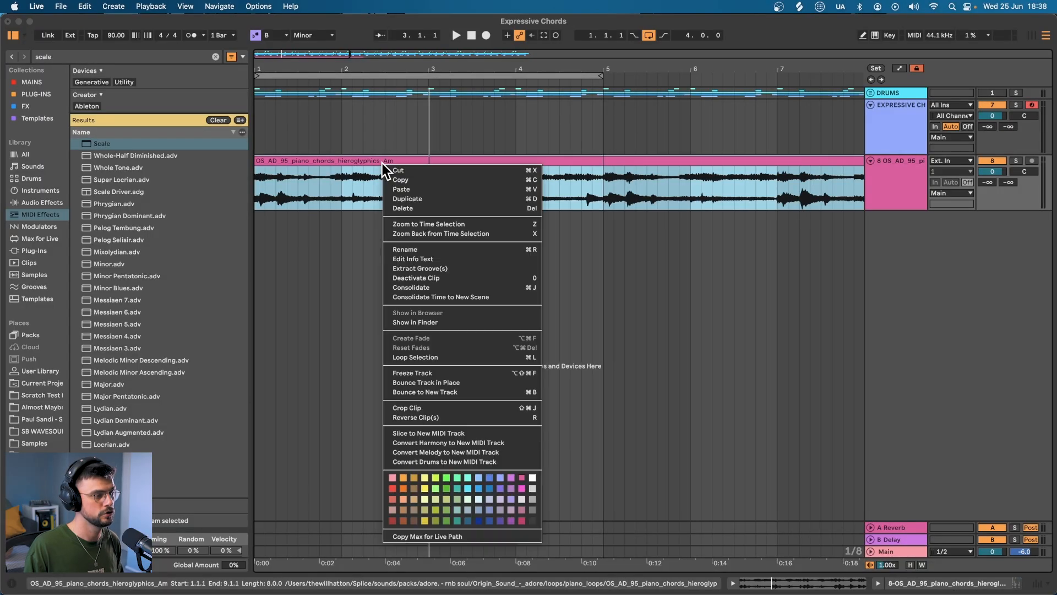
mouse_move(445, 452)
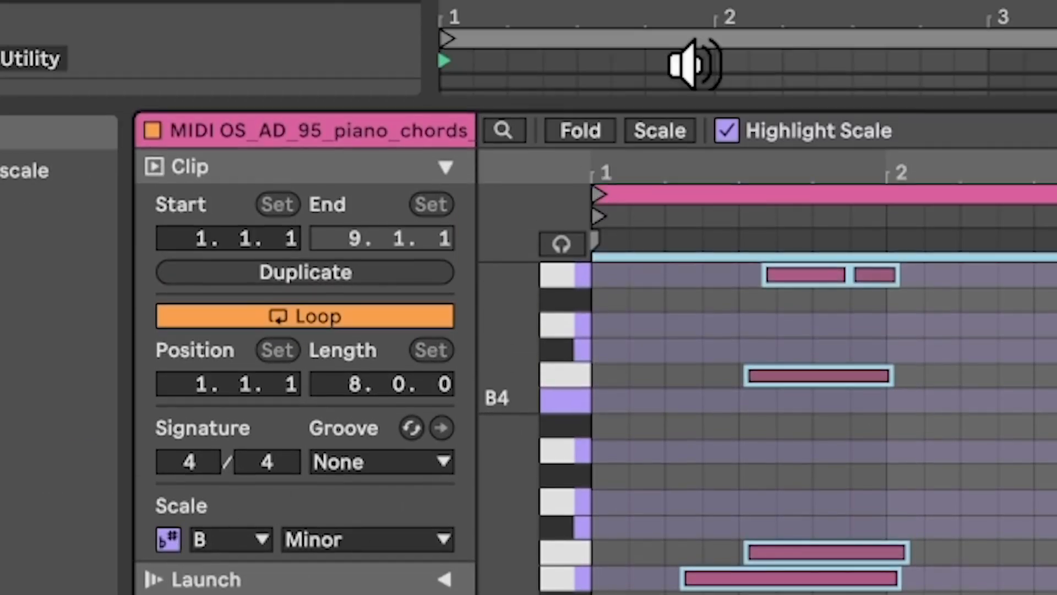
Step: Fit the converted chord notes to B Minor and quantize them to a 1/4 grid
scroll(down, 3)
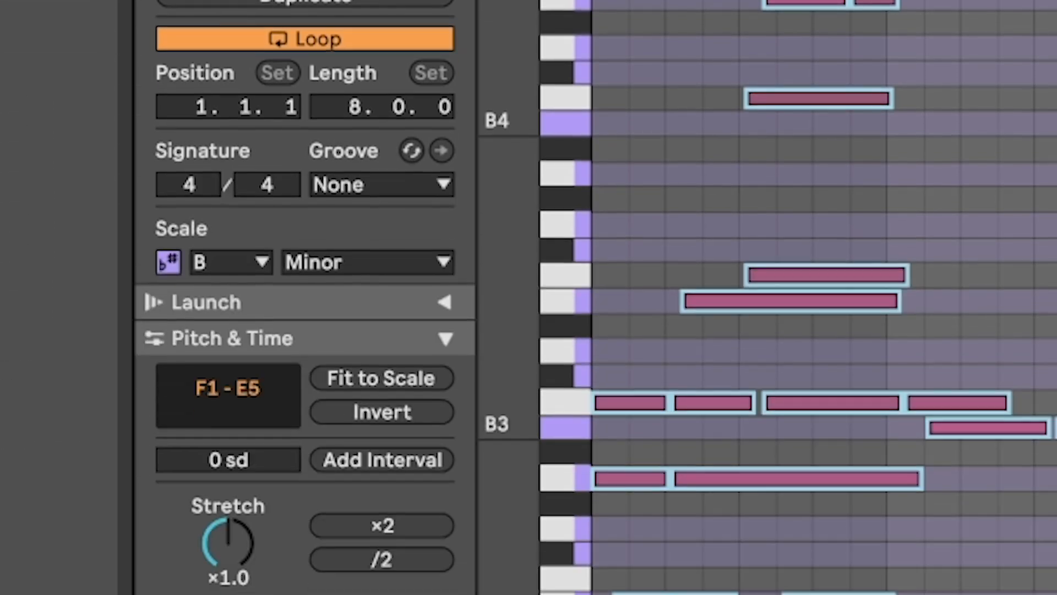
click(380, 338)
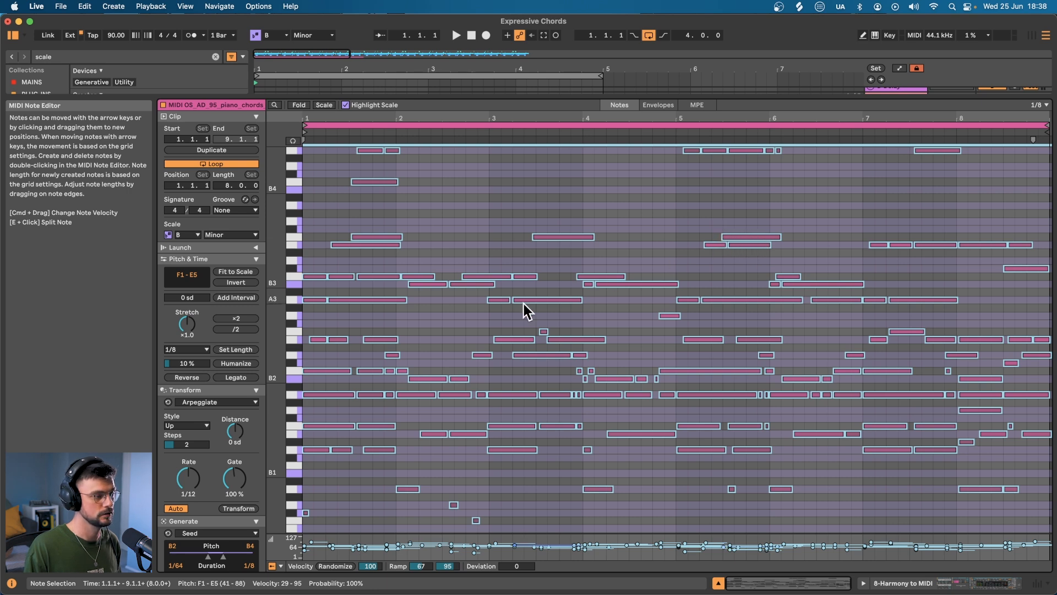
click(235, 271)
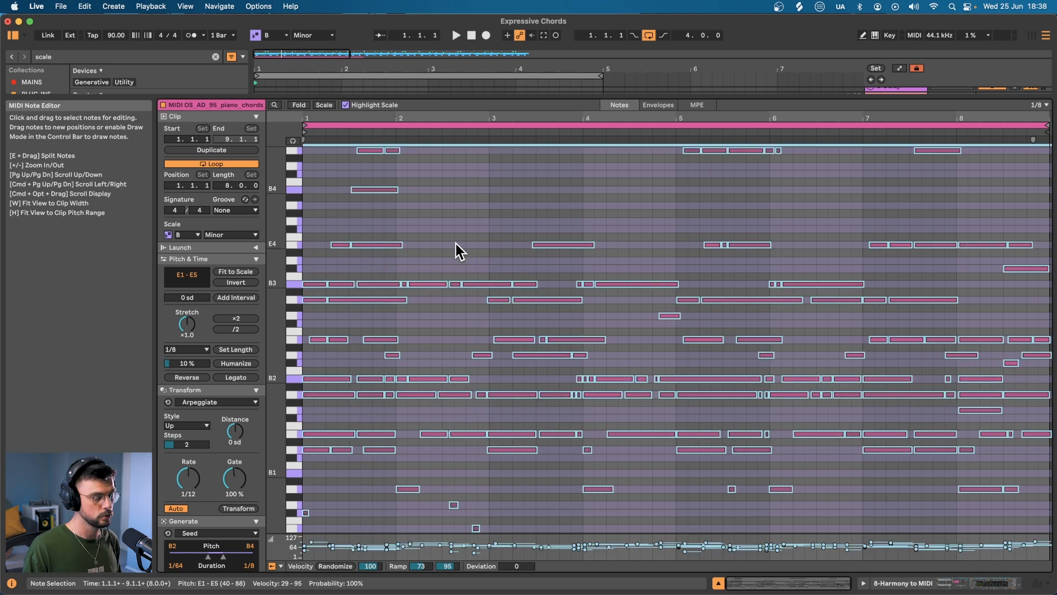
click(218, 401)
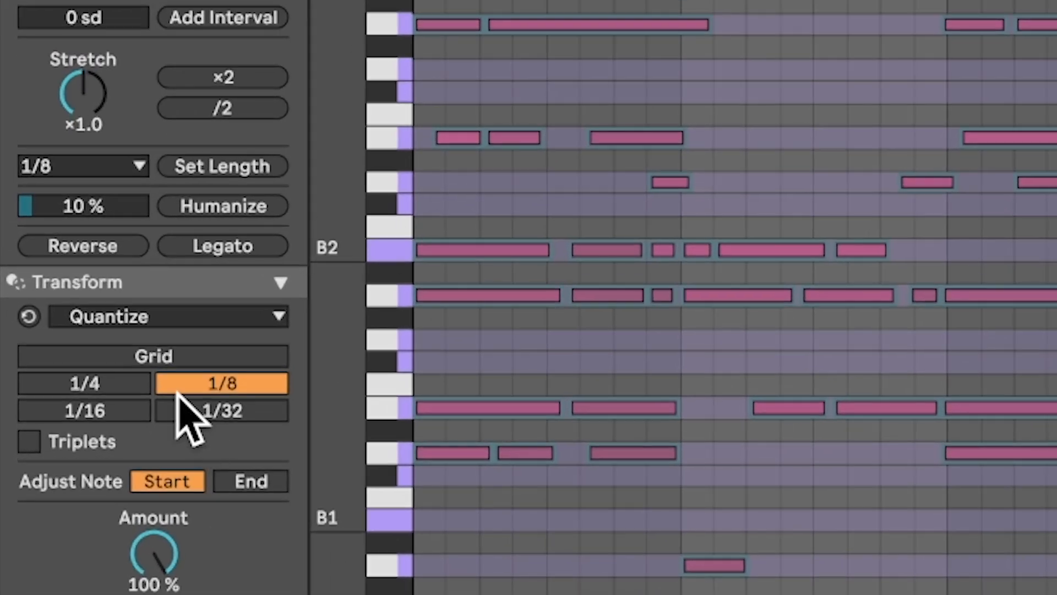
click(84, 383)
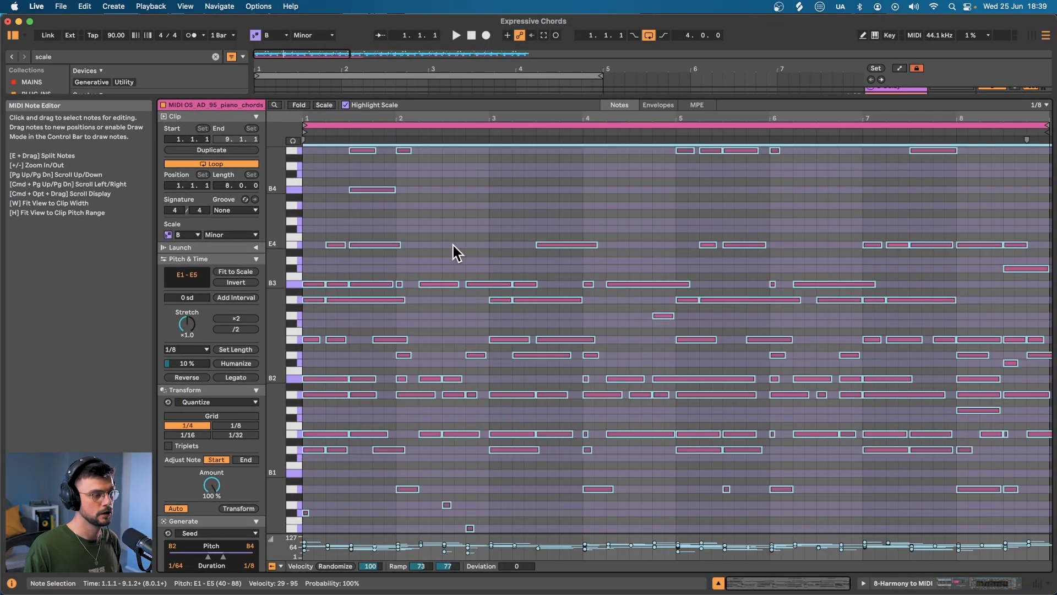
Step: Set the note length option to fit the time range
click(186, 349)
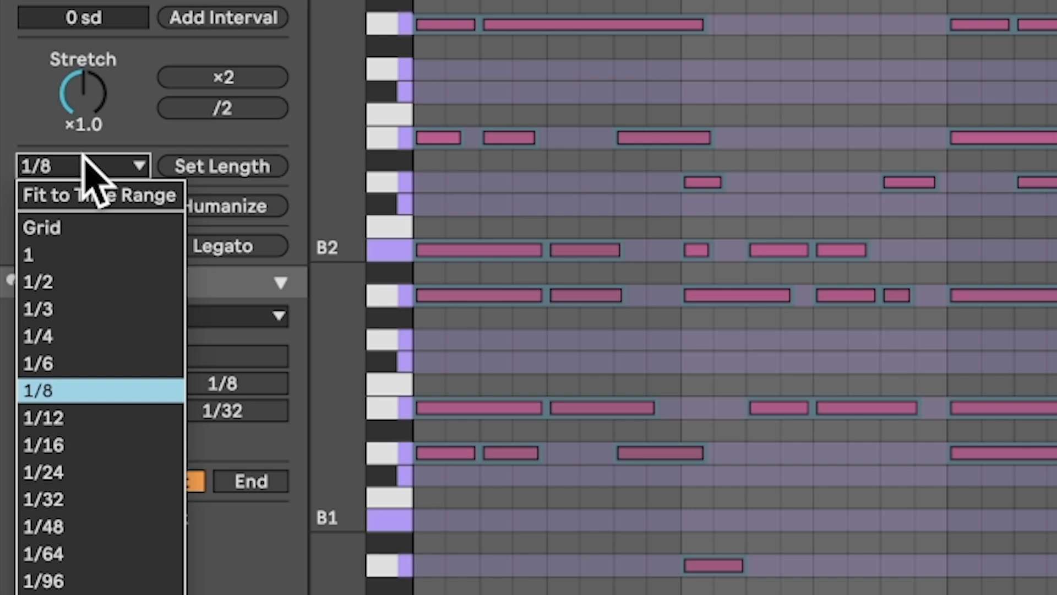
mouse_move(98, 196)
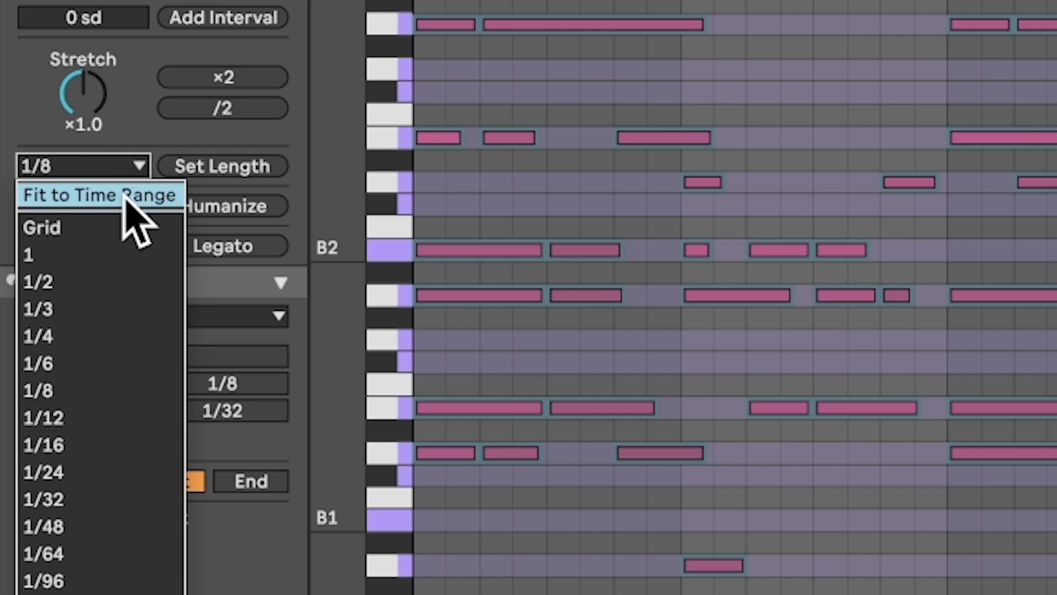
click(83, 166)
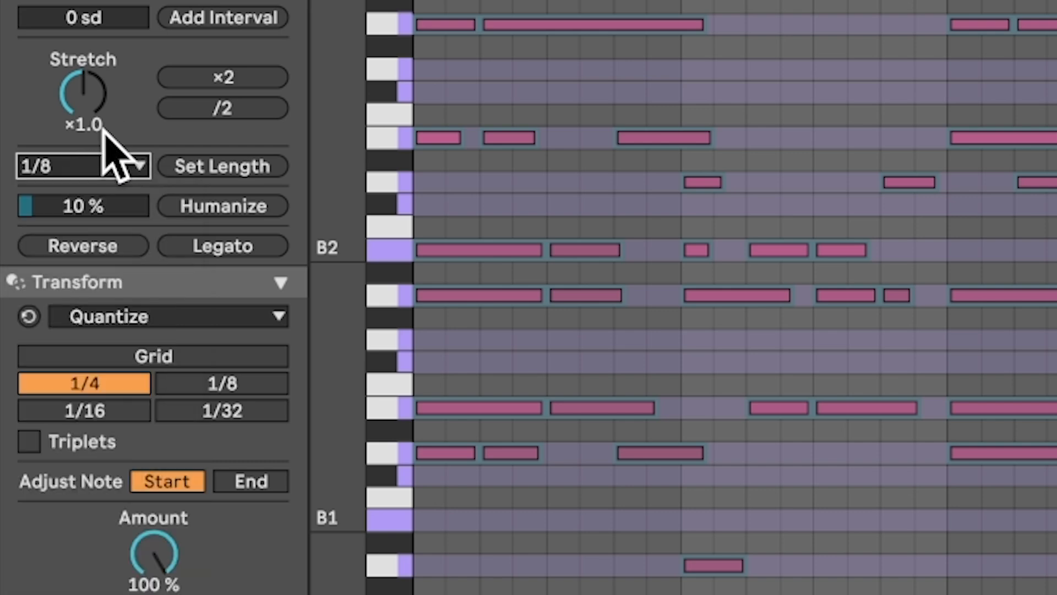
click(222, 167)
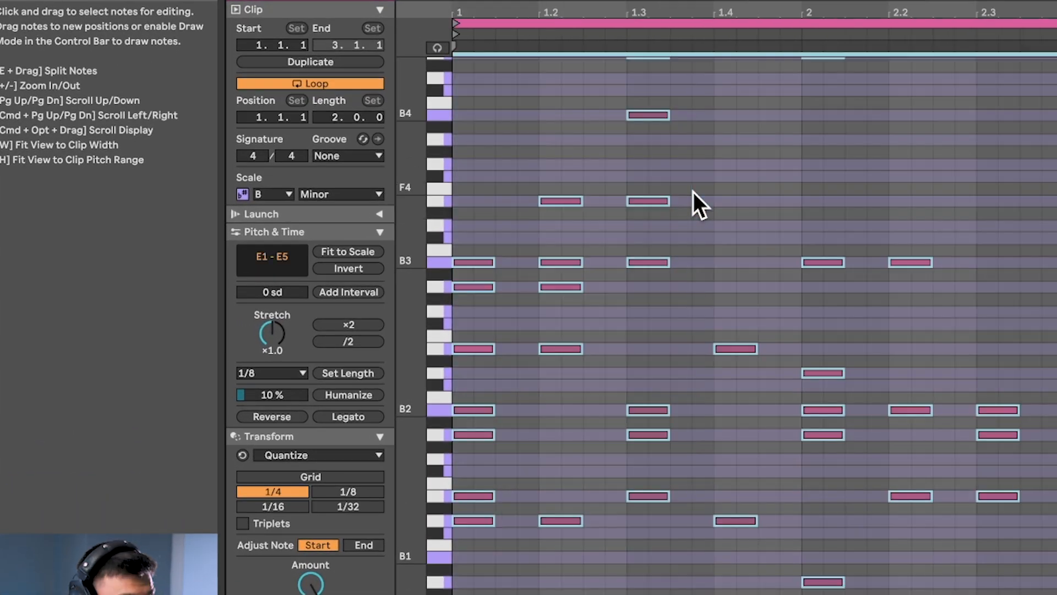
Step: Extend notes to the next one, then compress the chord clip to half its length with /2
click(348, 416)
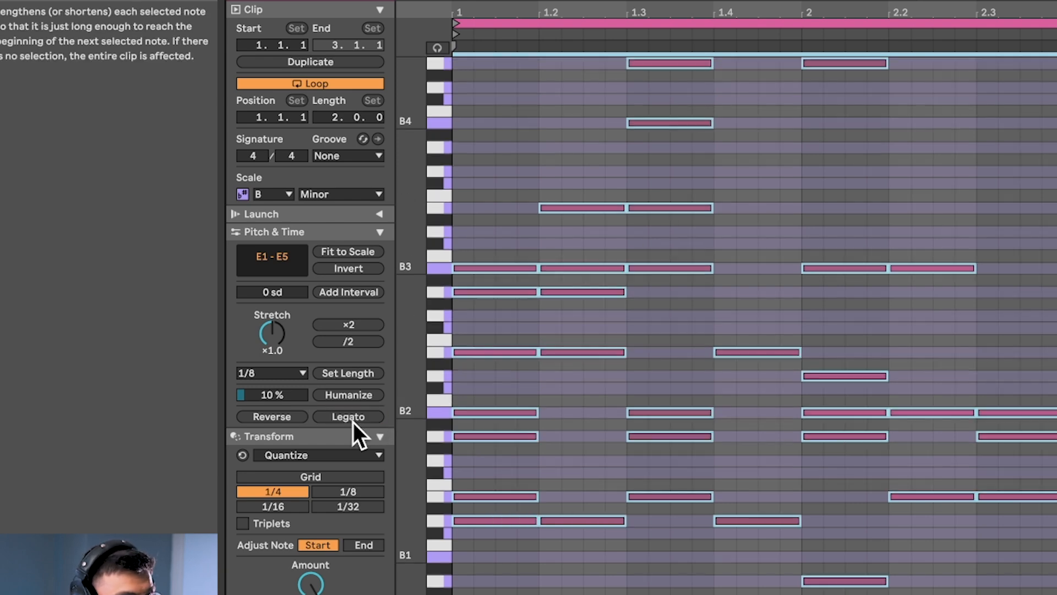
mouse_move(692, 331)
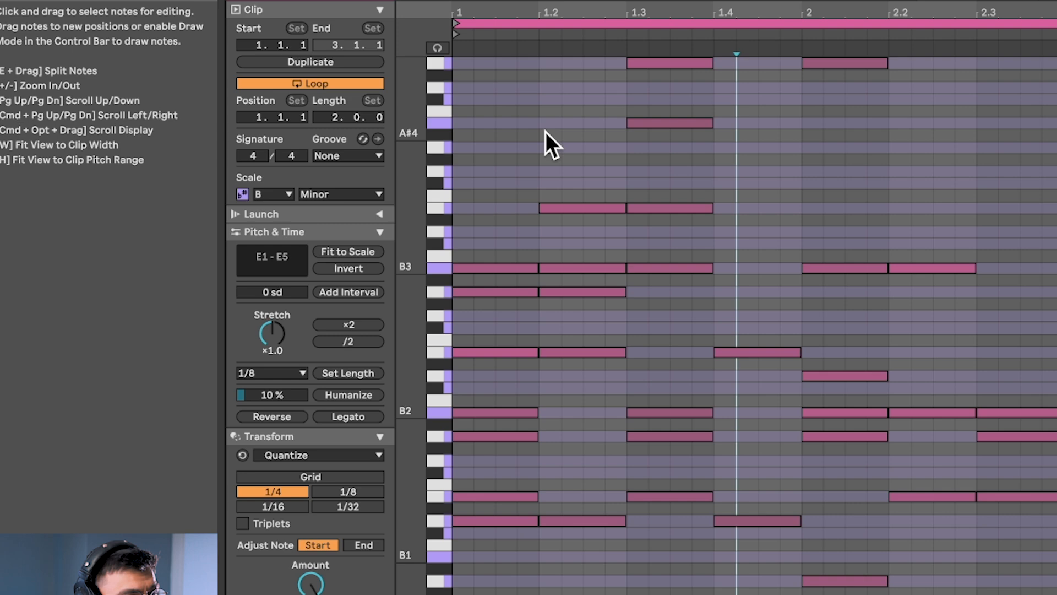
click(670, 122)
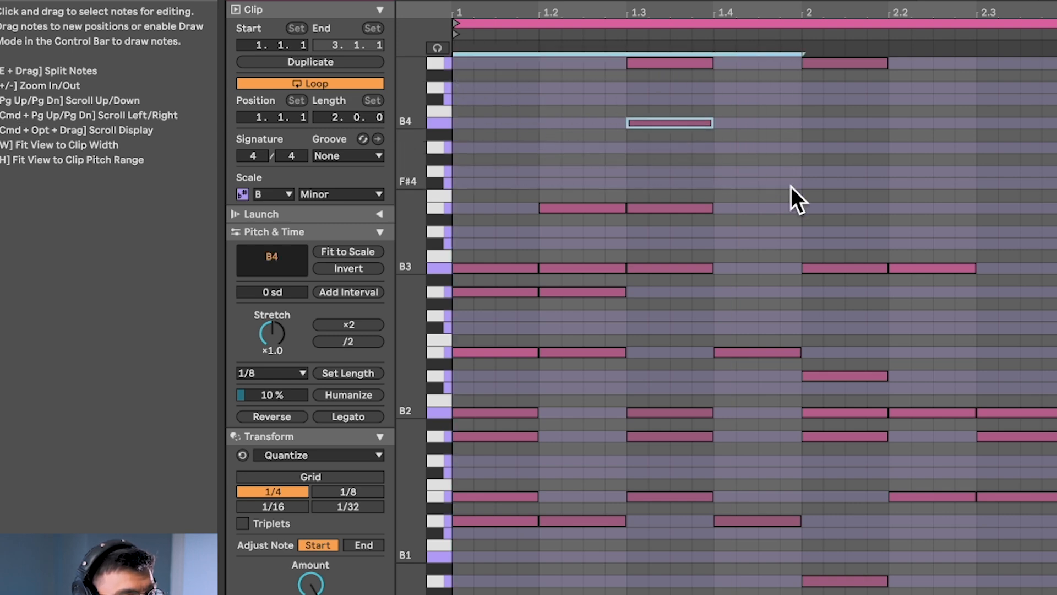
click(348, 341)
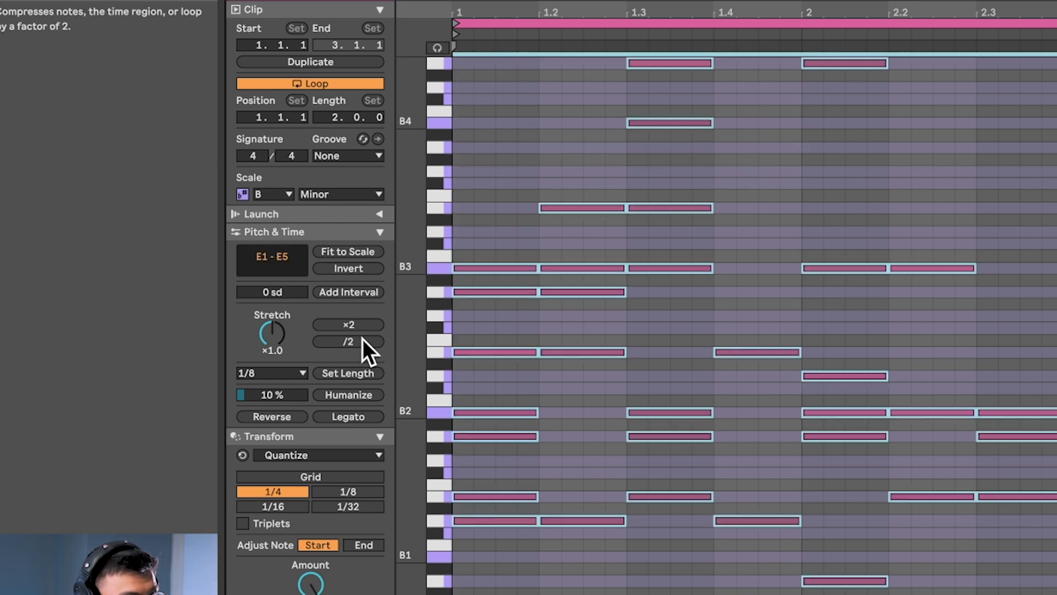
click(347, 341)
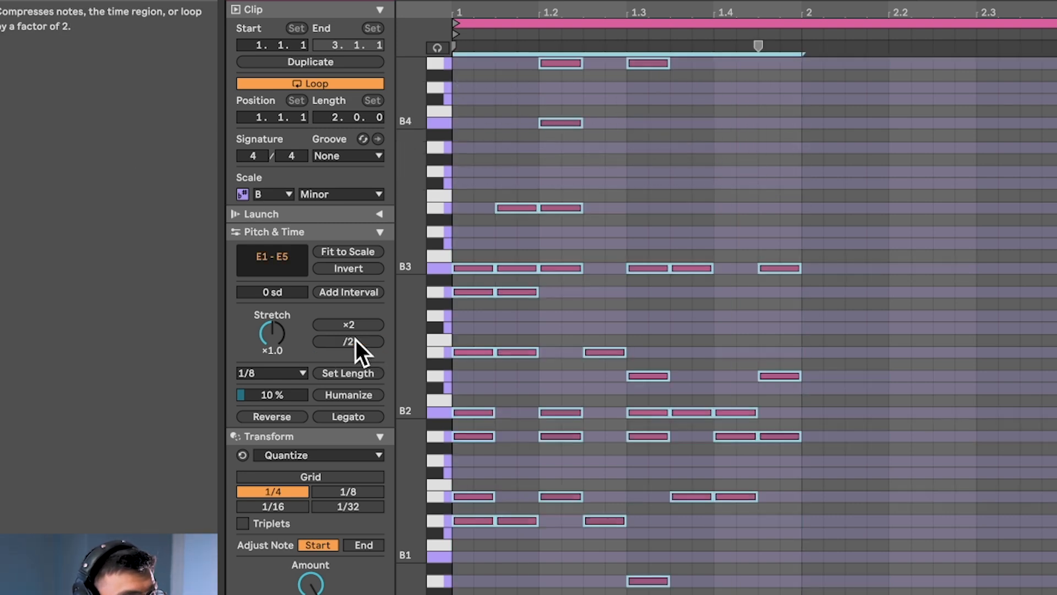
click(348, 324)
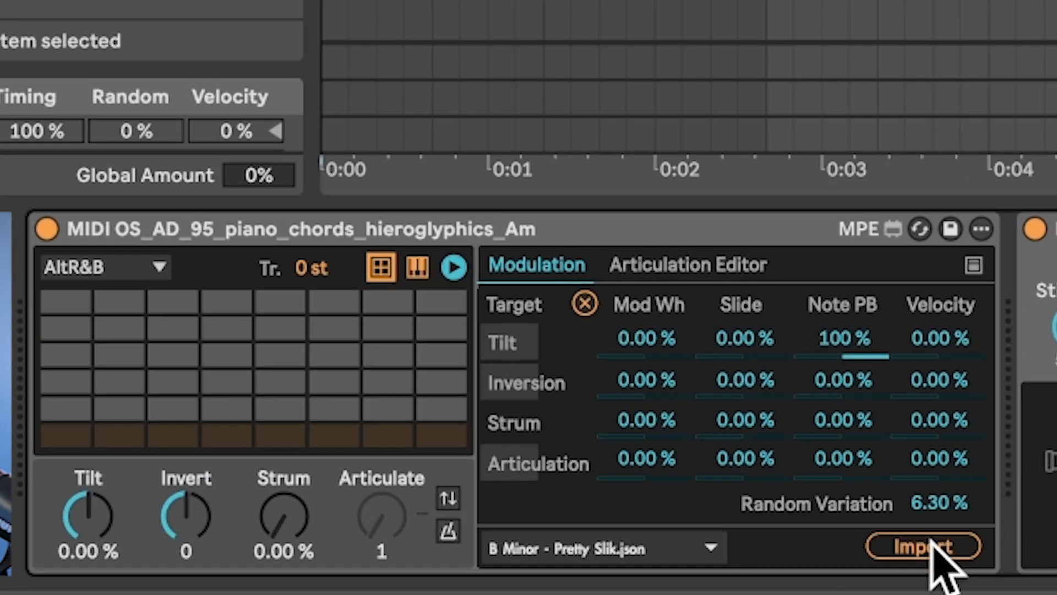
Step: Import the 'B Minor - Pretty Slik.json' progression into the Expressive Chords device
click(921, 546)
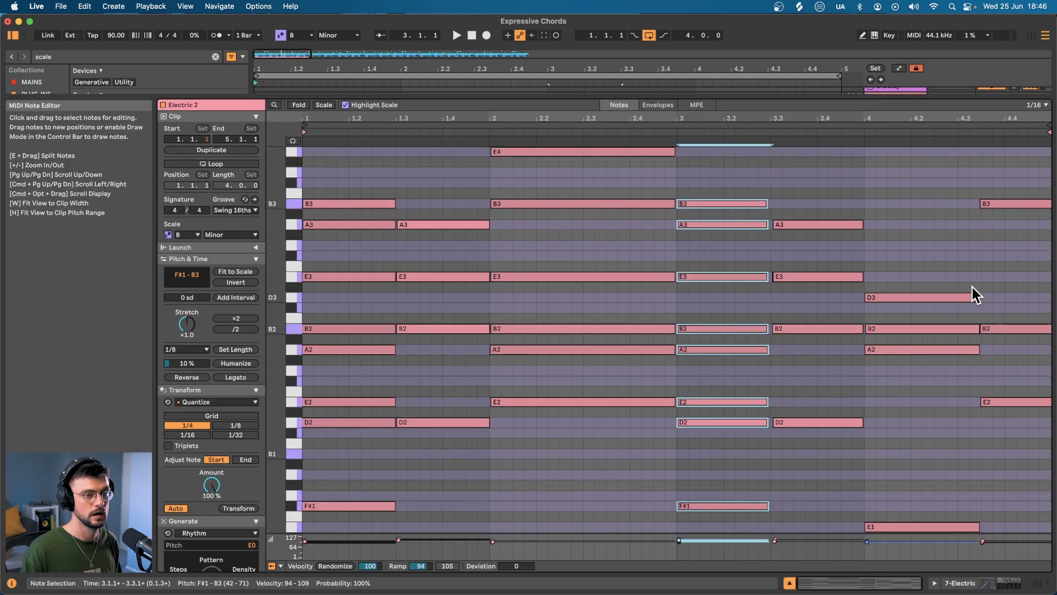
Step: Group the chords device, Scale device and instrument into one Instrument Rack
click(922, 328)
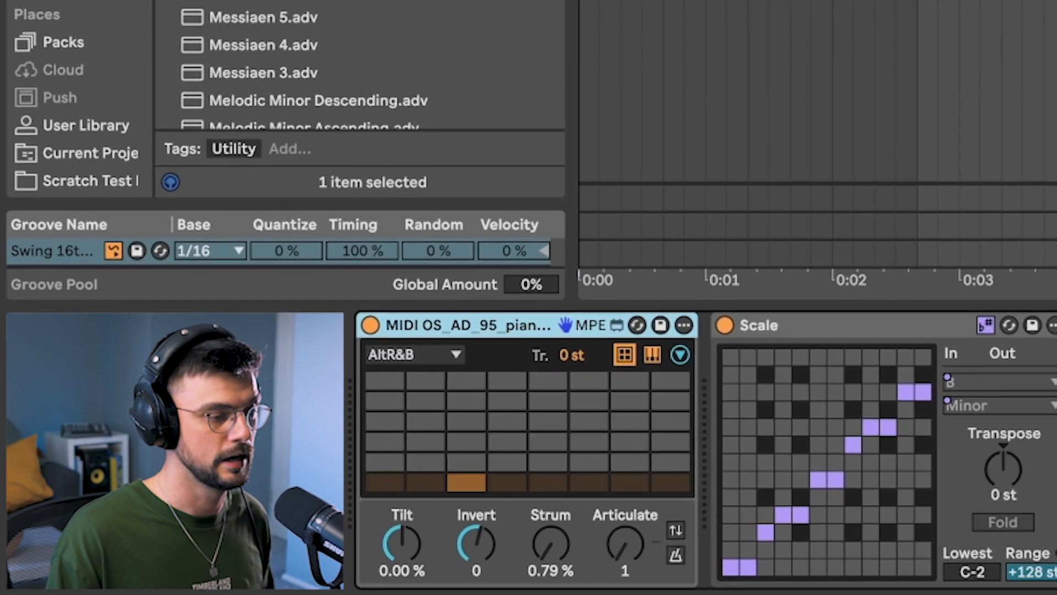
Step: Save the rack to the User Library as 'WILLS EXPRESSIVE B MINOR PROG.'
click(86, 125)
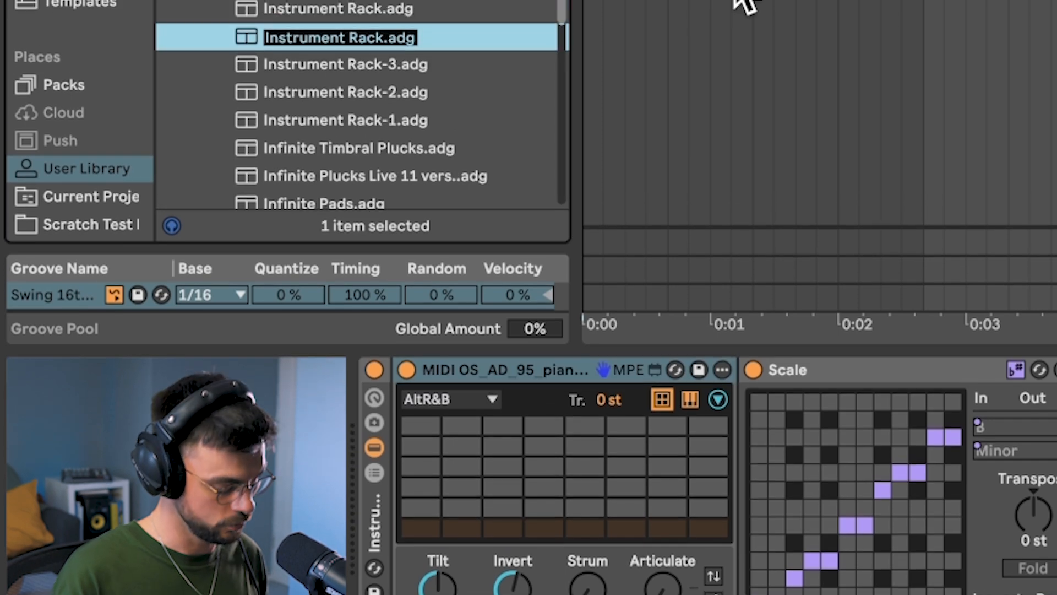
text(WILLS E)
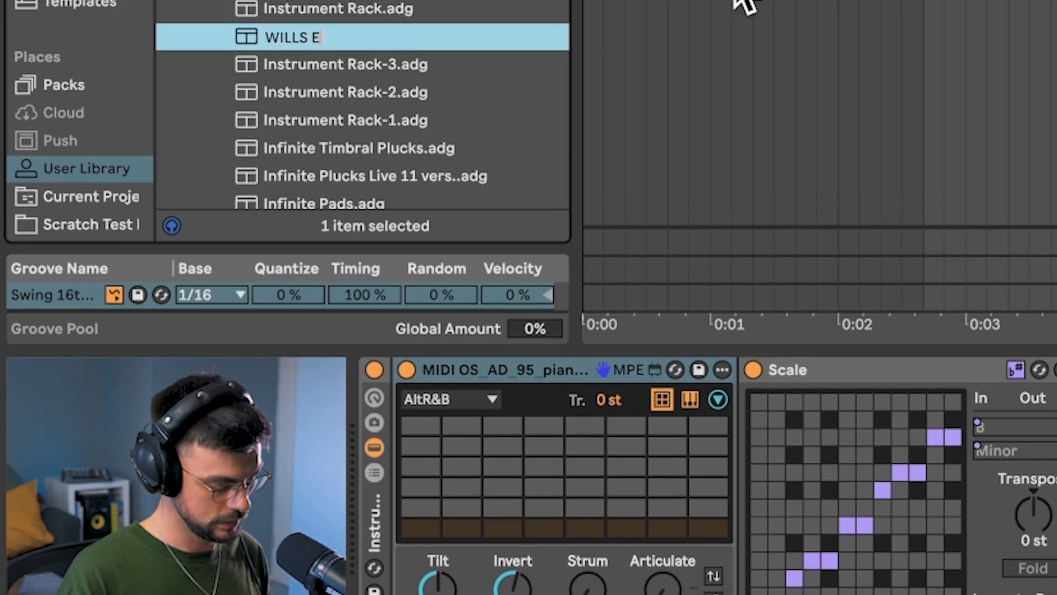
text(XPRESSIVE B)
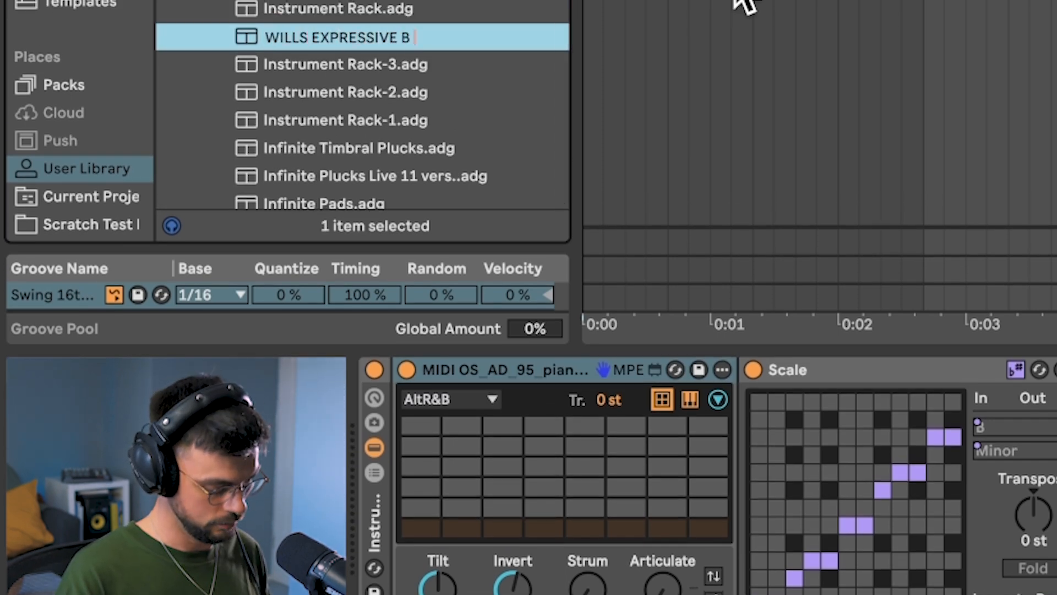
text(MINOR PROG.)
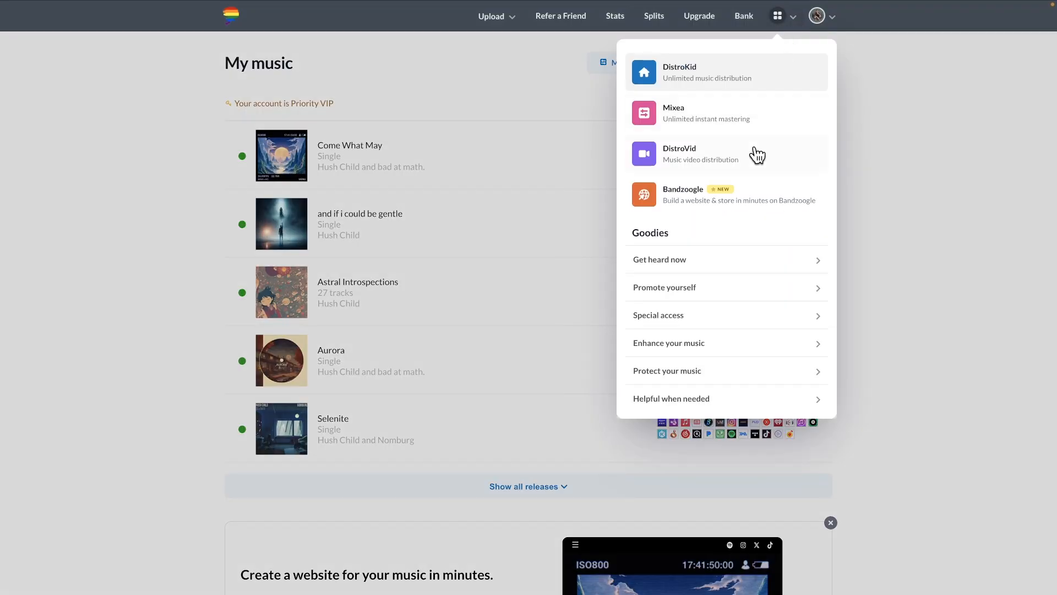
Step: Expand DistroKid's Special access tools list, then the Promote yourself tools list
click(659, 315)
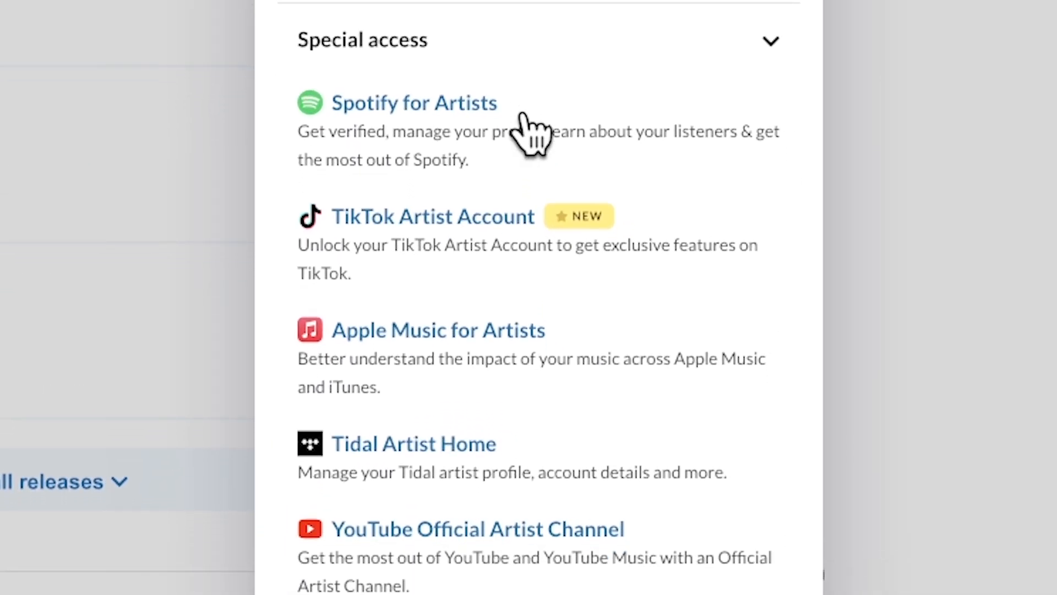
scroll(down, 3)
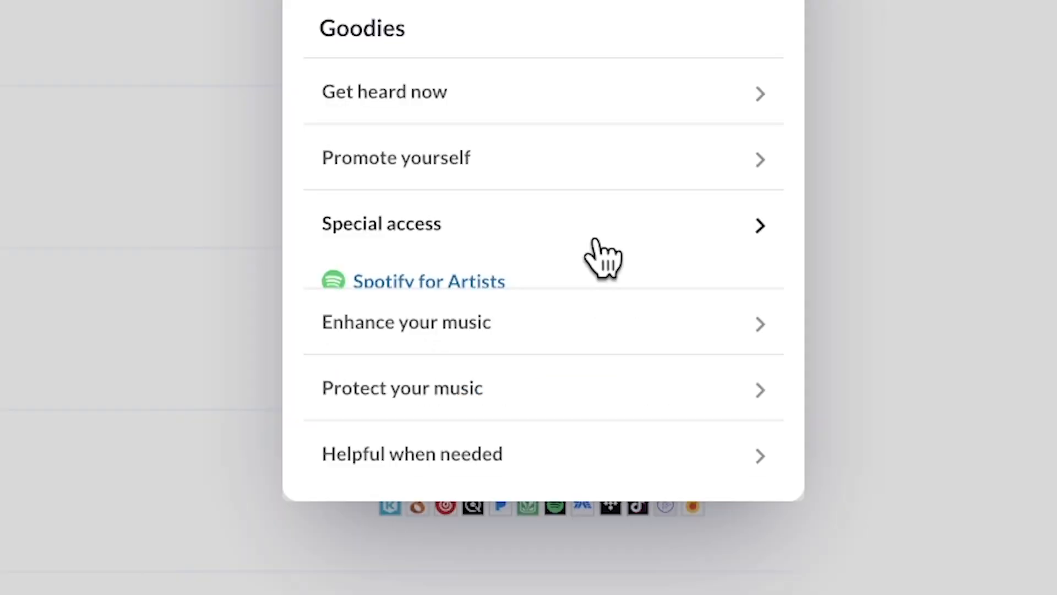
click(395, 157)
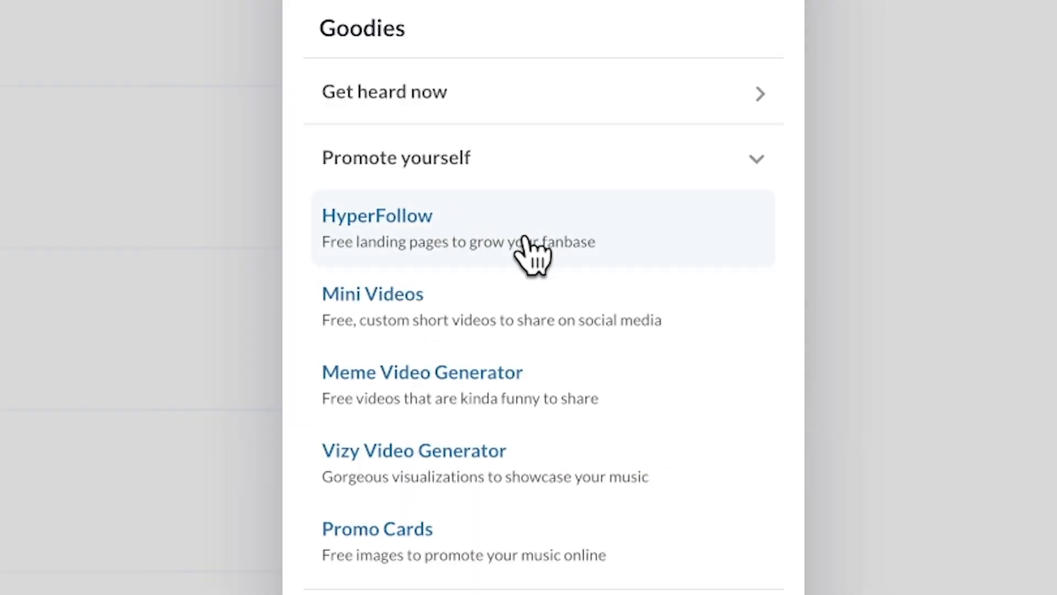
scroll(down, 3)
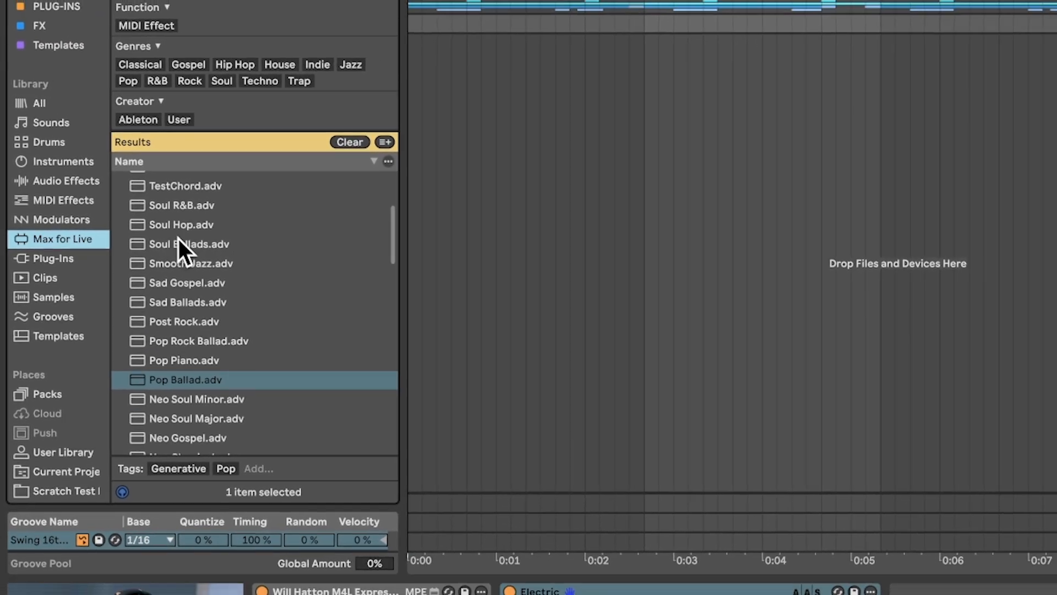
Step: Load the 'Soul Ballads.adv' chord preset from the browser results onto the Electric track
double_click(190, 244)
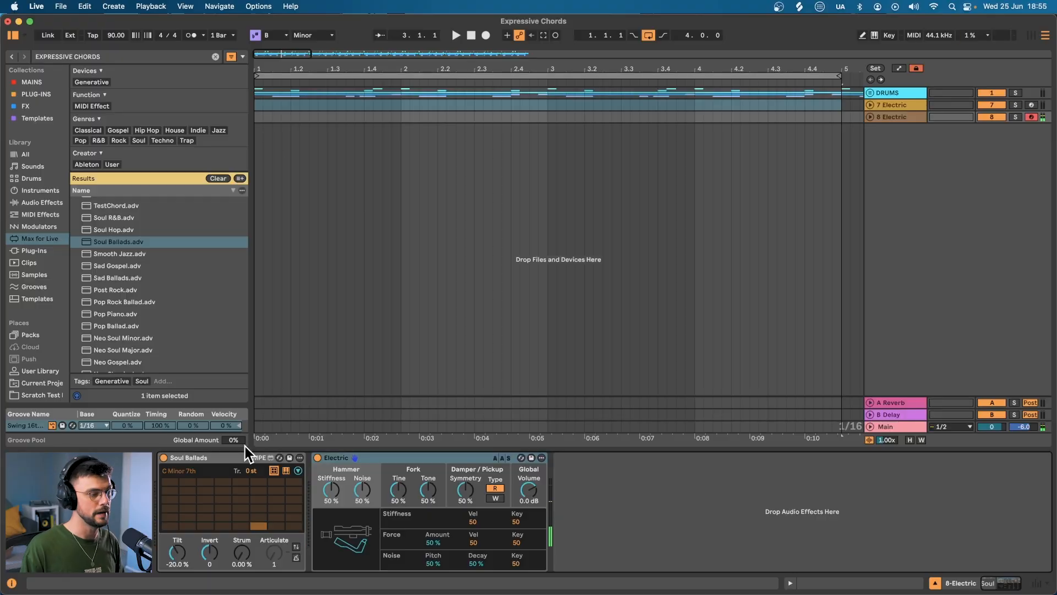
mouse_move(57, 263)
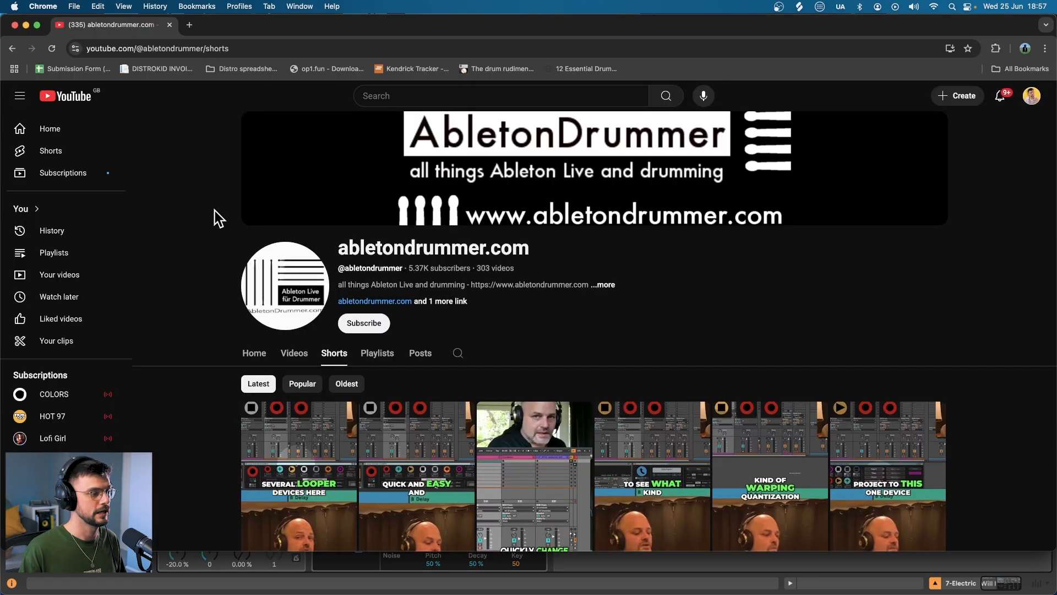
scroll(down, 3)
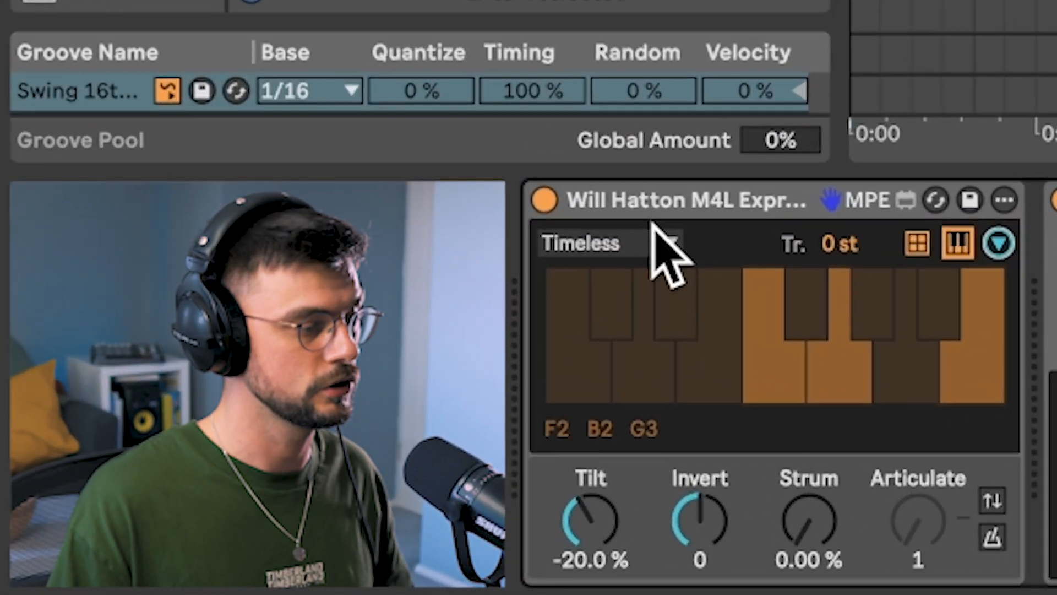
Step: Change the chord device's progression from Timeless to Techno in its progression list
click(606, 243)
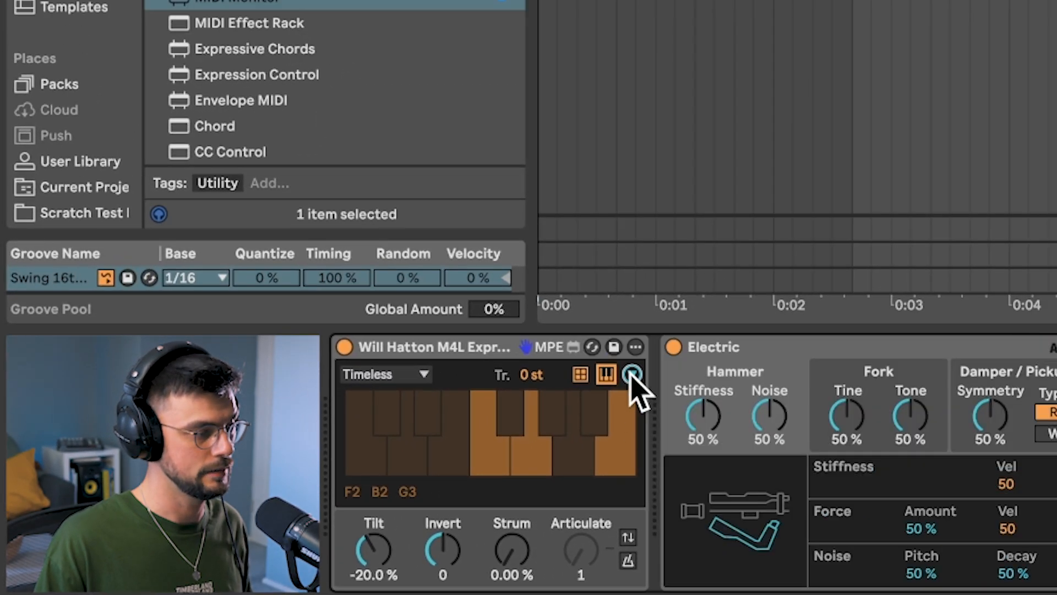
click(384, 374)
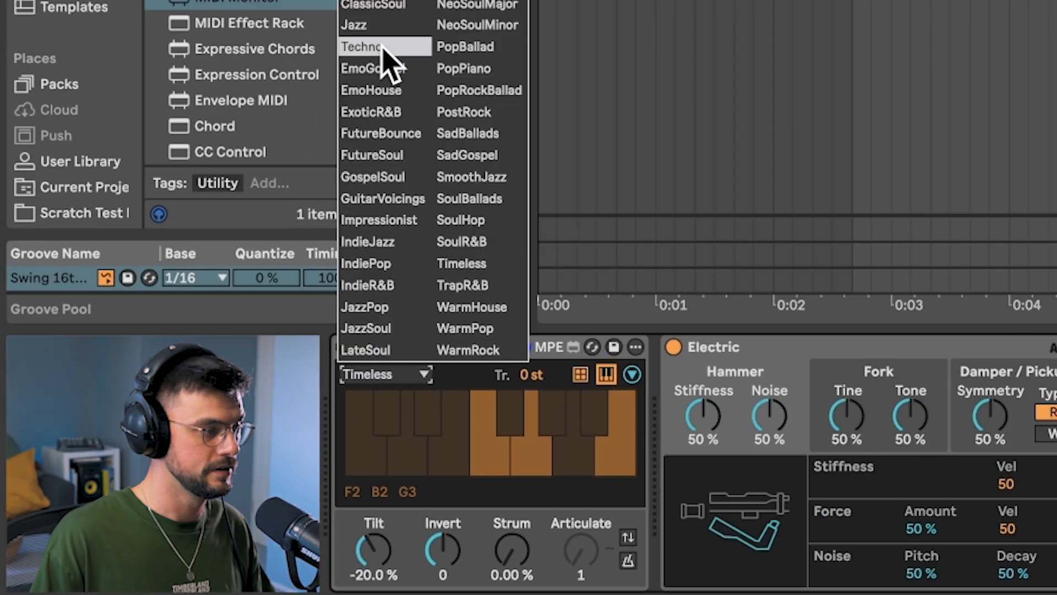
click(362, 47)
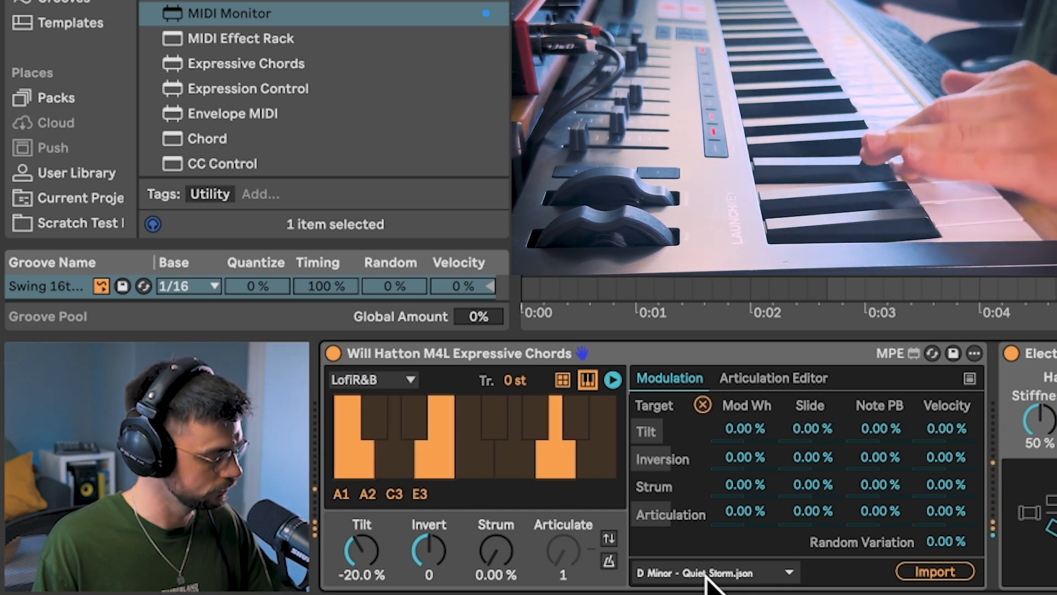
Step: Choose 'D Minor - Quiet Storm.json' as the next progression file to import
click(711, 572)
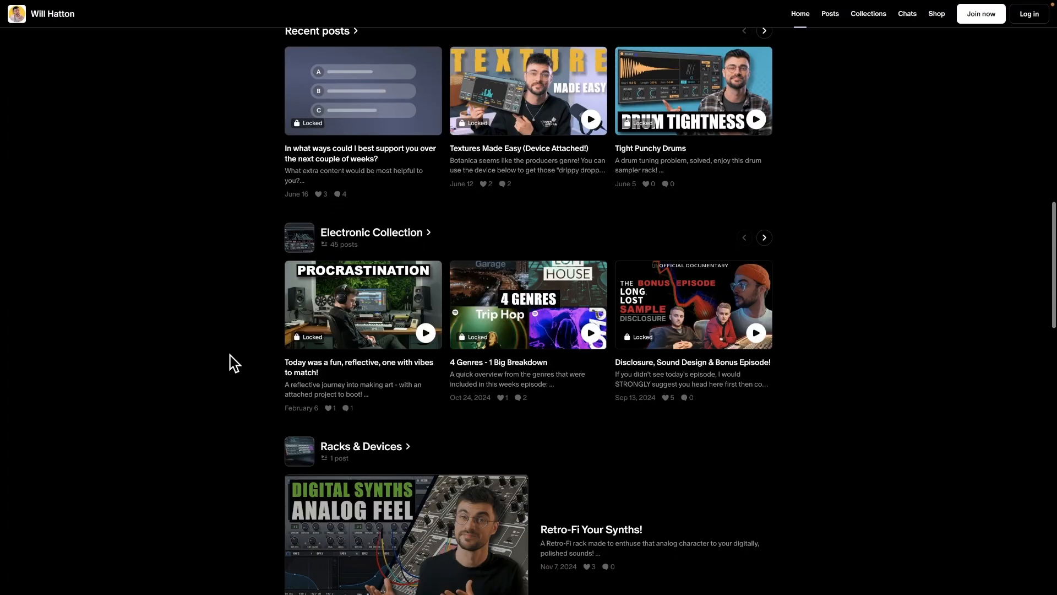
Step: Browse the creator's Patreon shop listing Dream Verb, Retro-Fi, Drum Towel and Rubber Band Bass
scroll(down, 3)
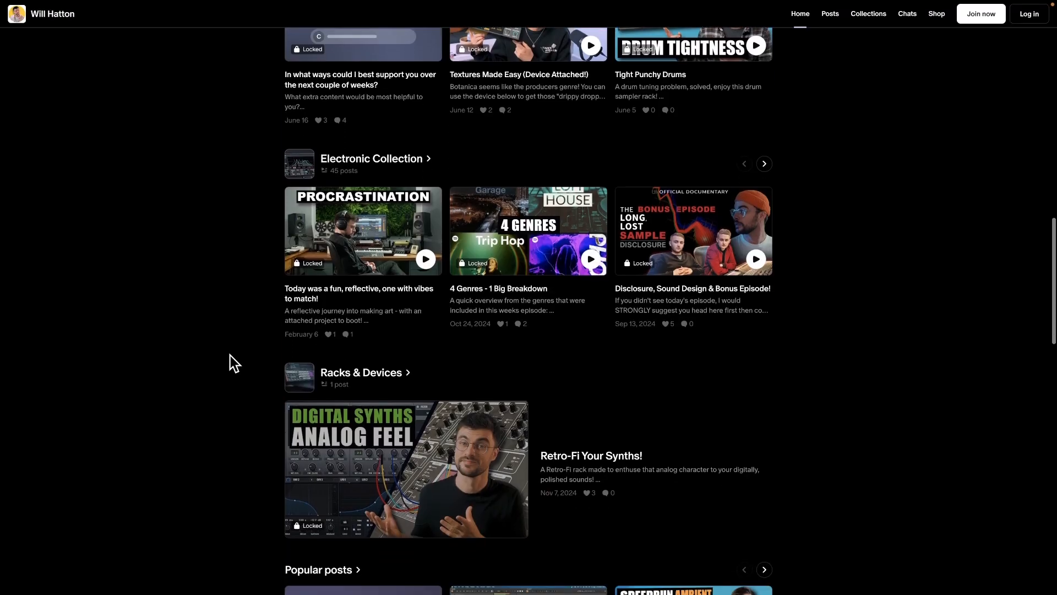
scroll(down, 3)
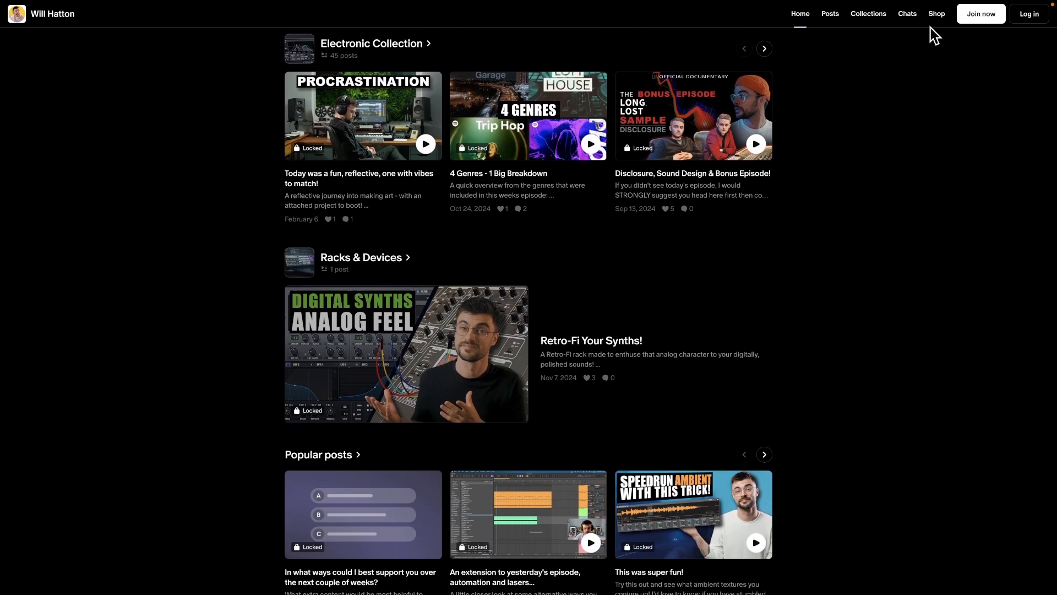
click(936, 14)
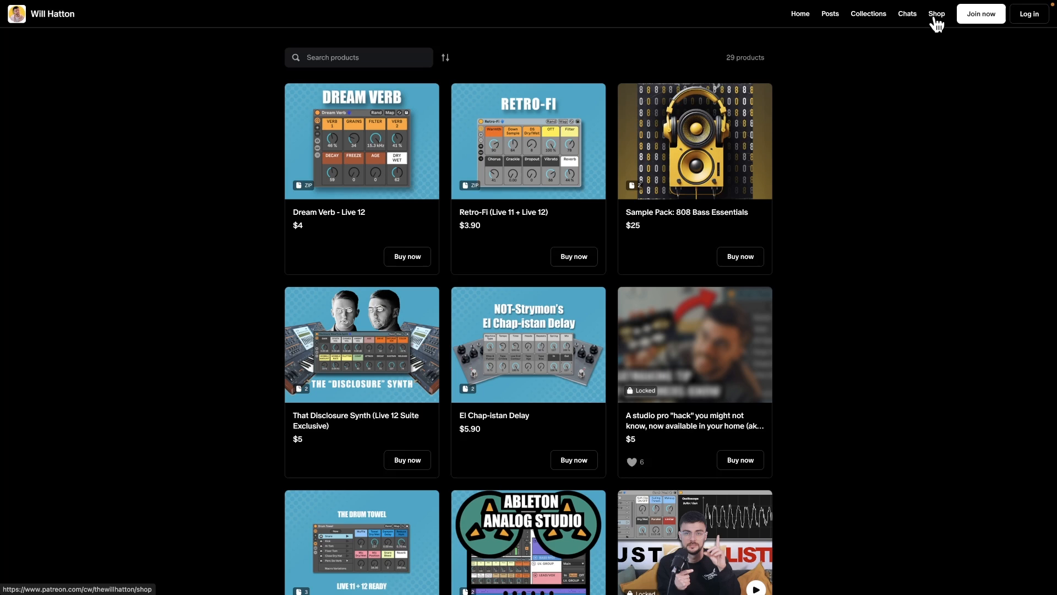
scroll(down, 3)
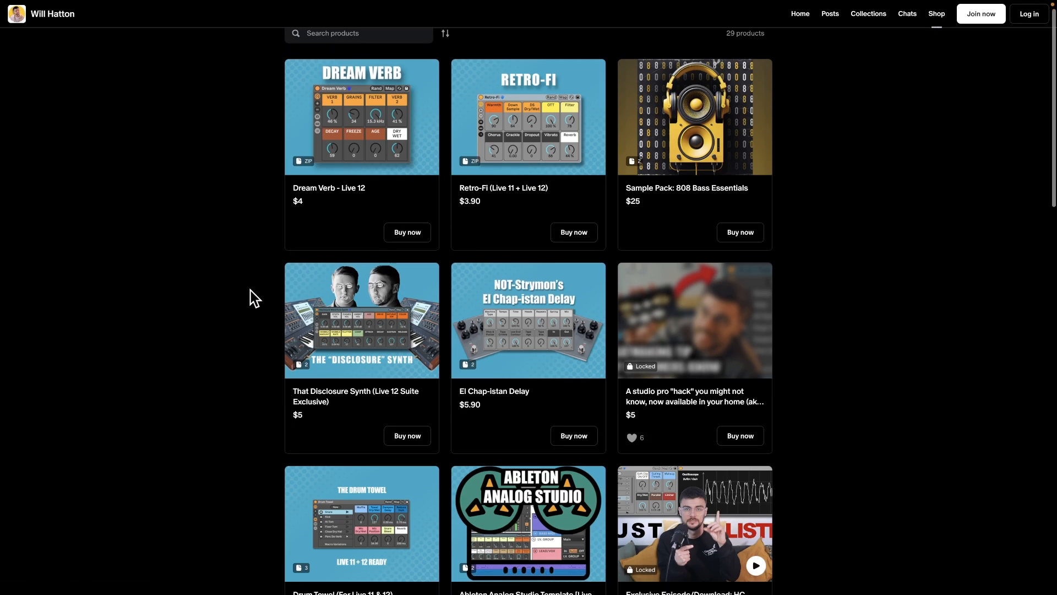
scroll(down, 3)
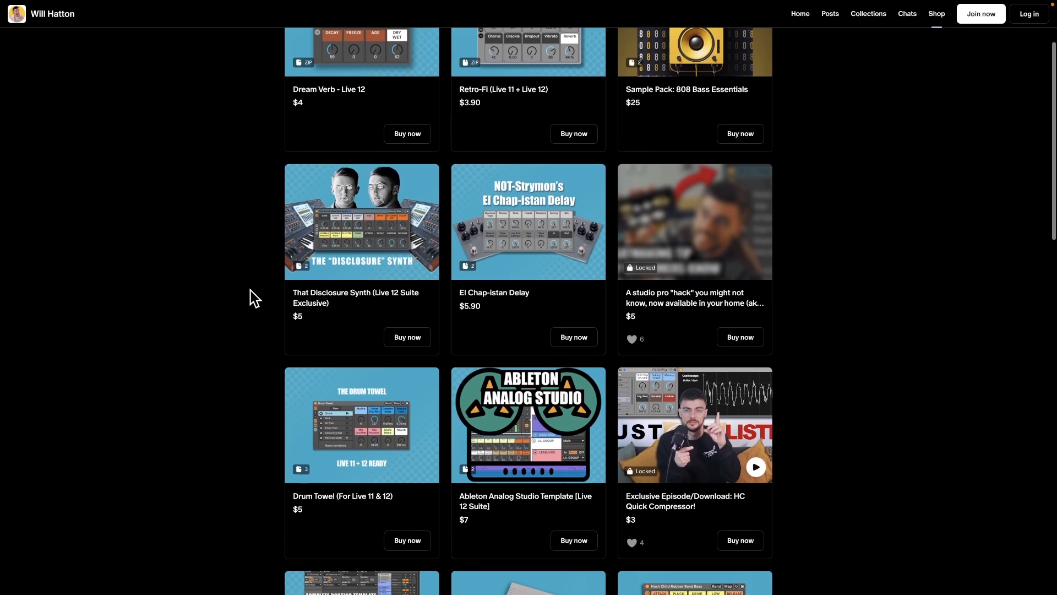
scroll(down, 3)
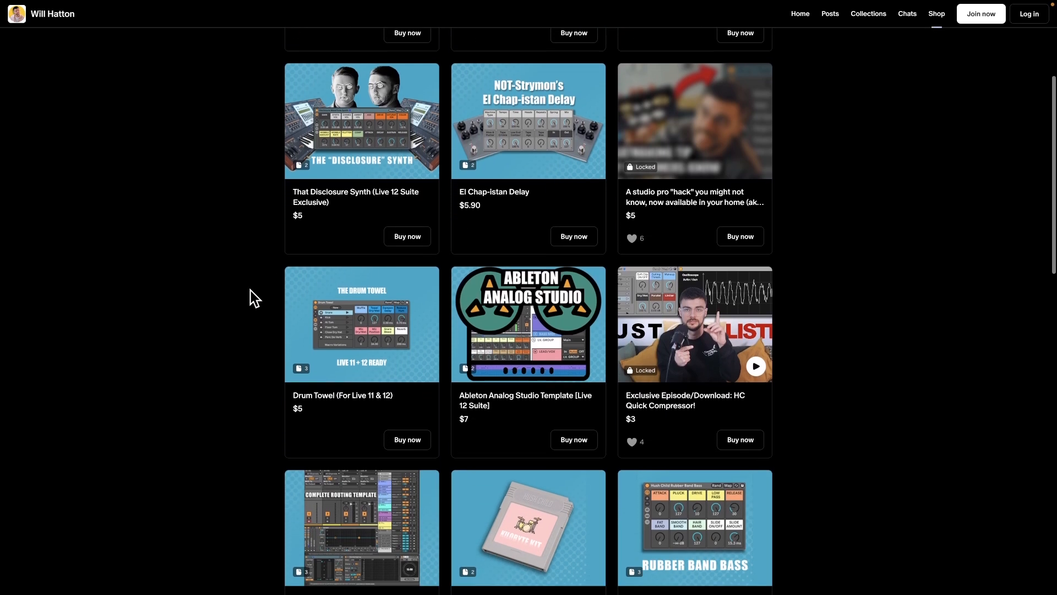
scroll(down, 3)
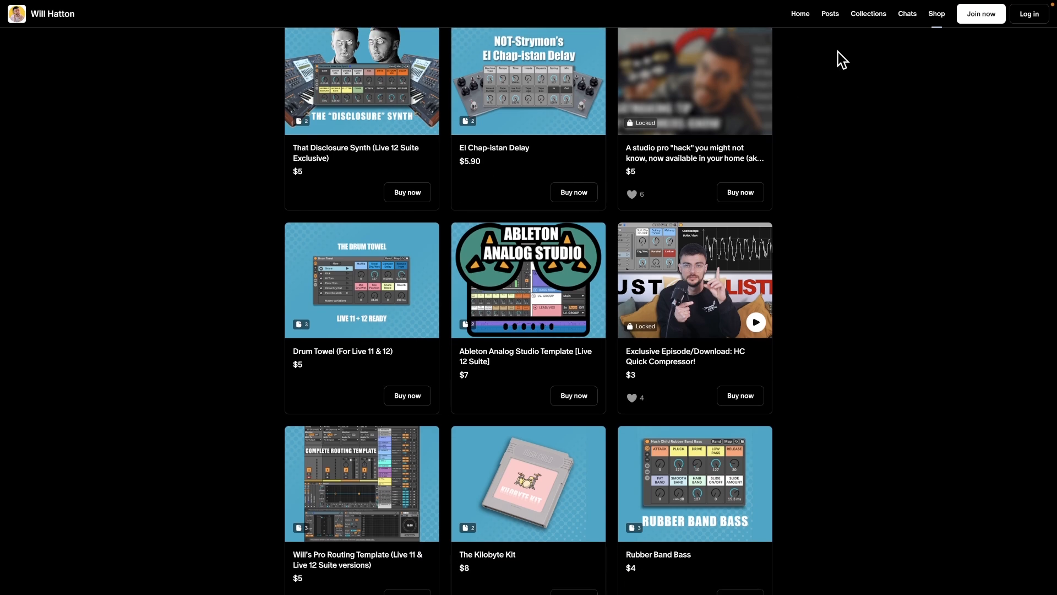